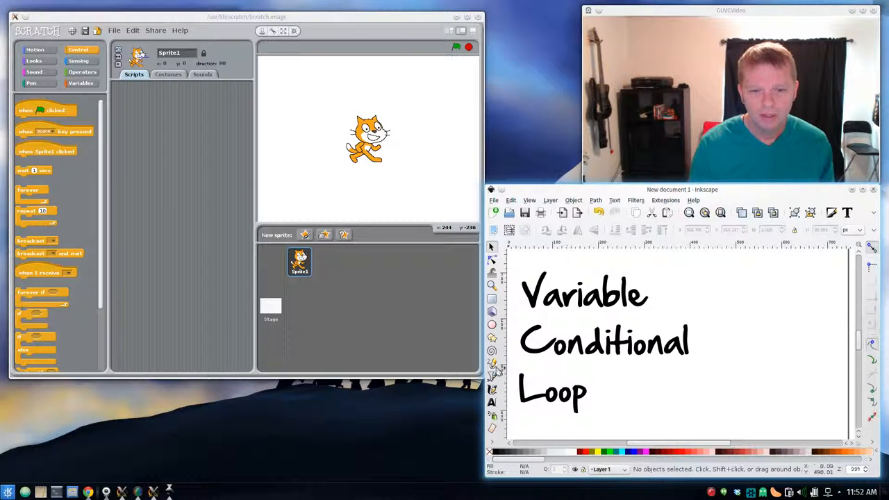
Step: Sketch a freehand seesaw with boxes and an arrow beside the word Variable
click(492, 366)
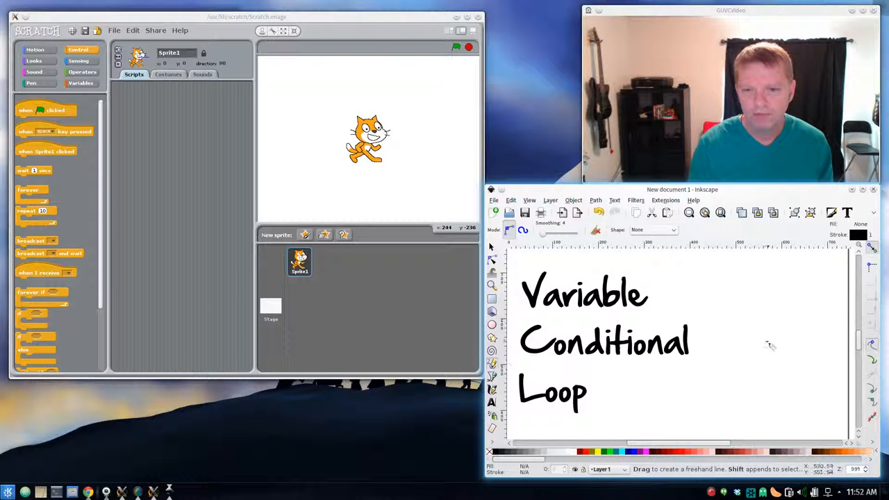
drag(763, 304, 763, 356)
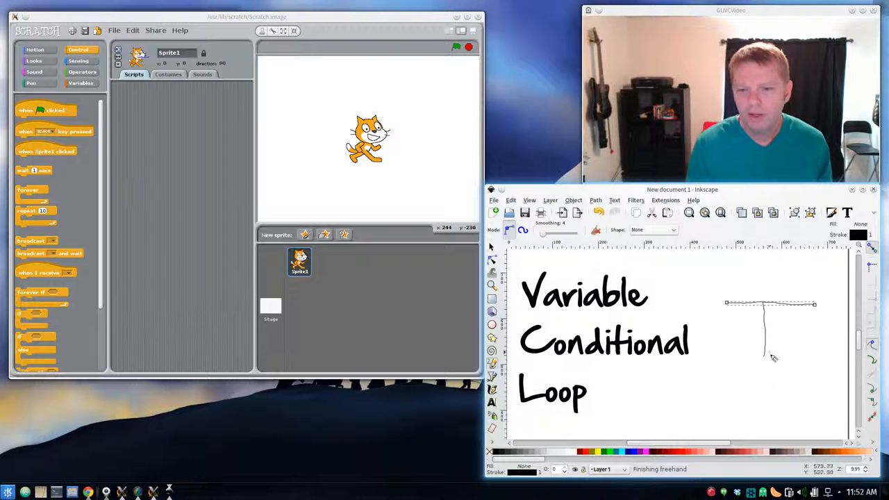
mouse_move(812, 291)
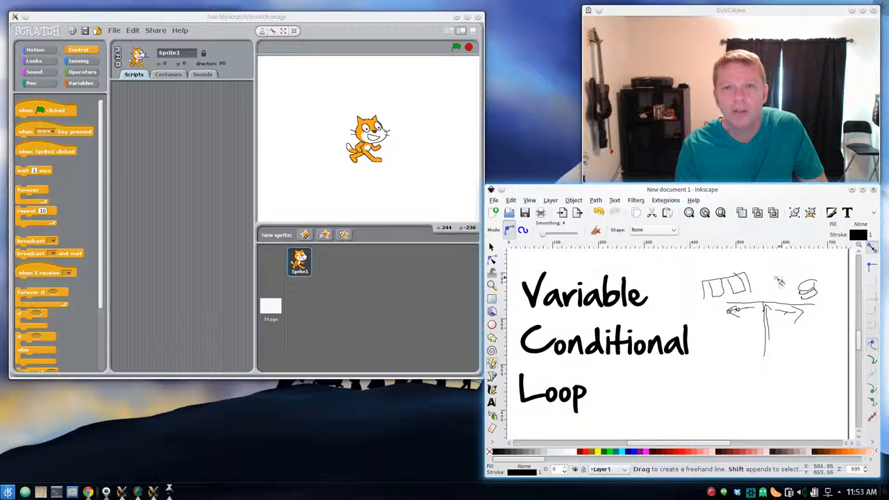
mouse_move(730, 357)
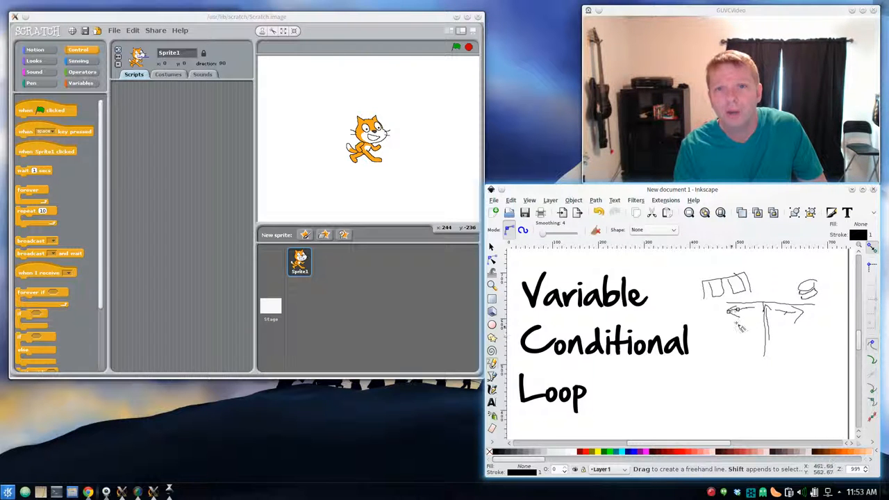
mouse_move(755, 384)
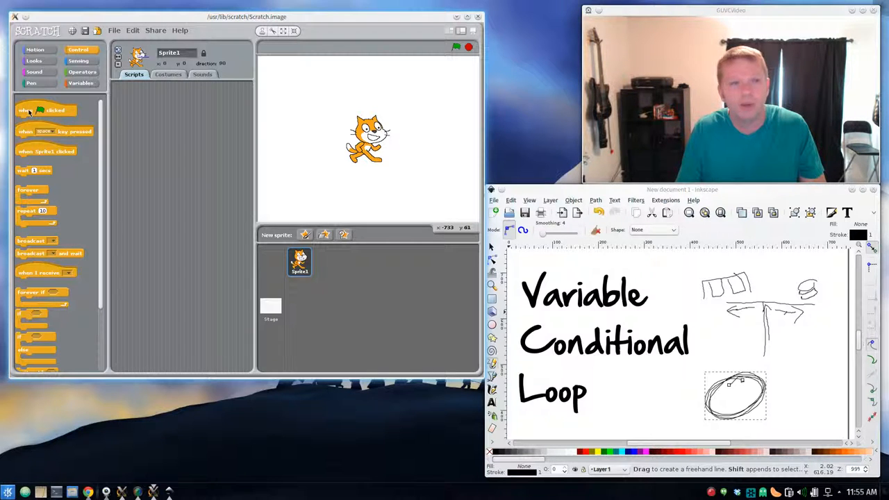
Step: Place 'when flag clicked', create 'my variable', and attach 'set my variable to 0' beneath
drag(45, 110, 181, 113)
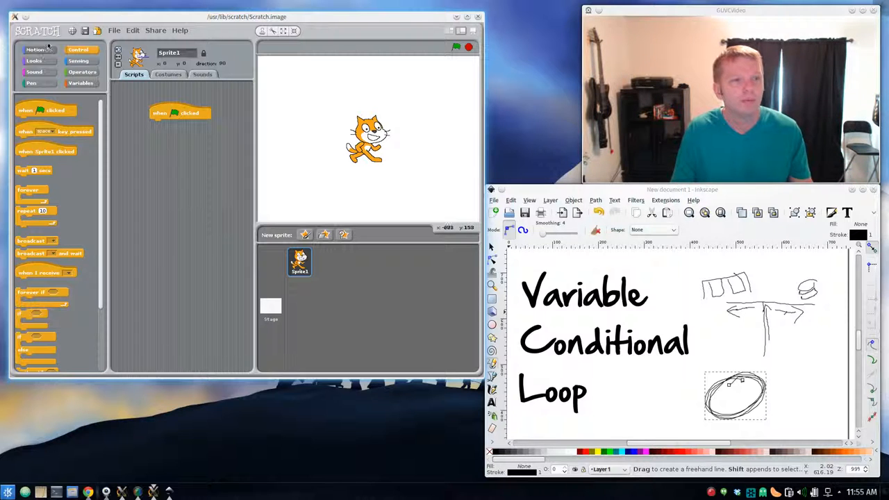
click(80, 83)
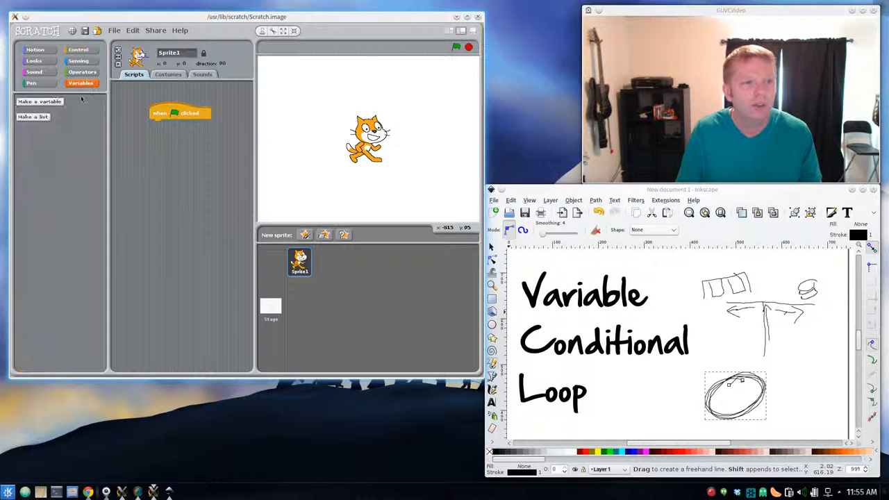
click(39, 101)
text(my variable)
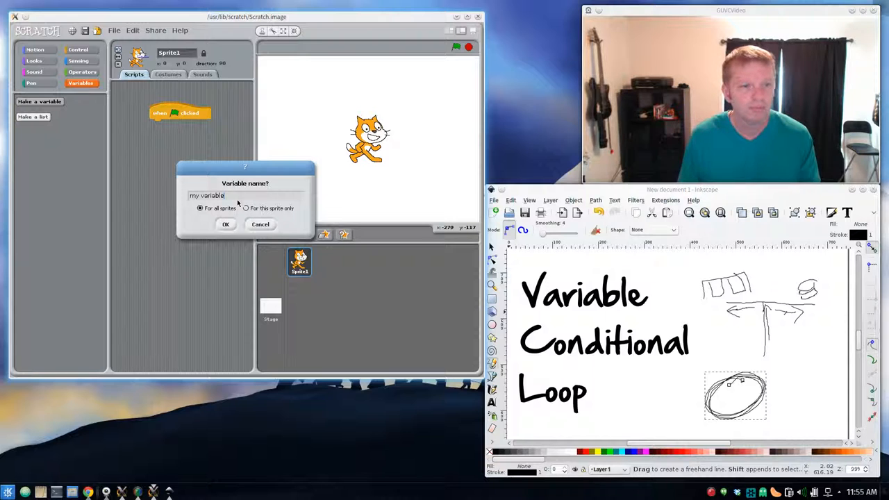
click(225, 224)
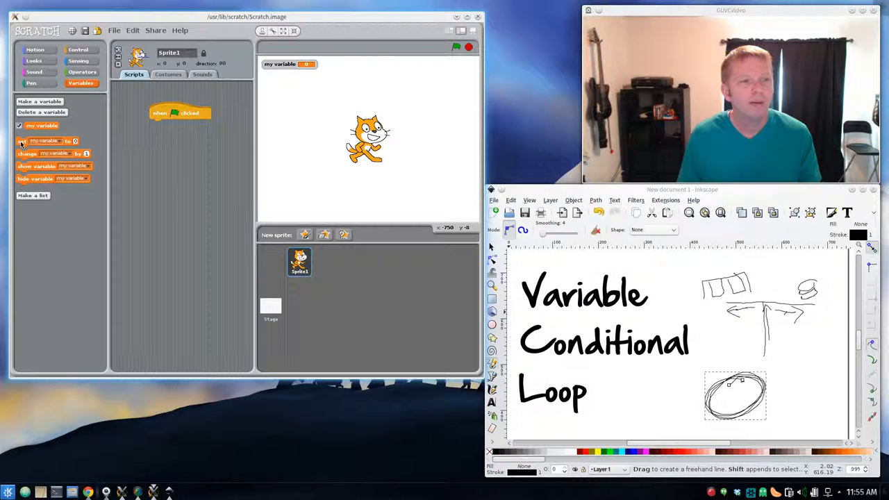
drag(44, 140, 173, 124)
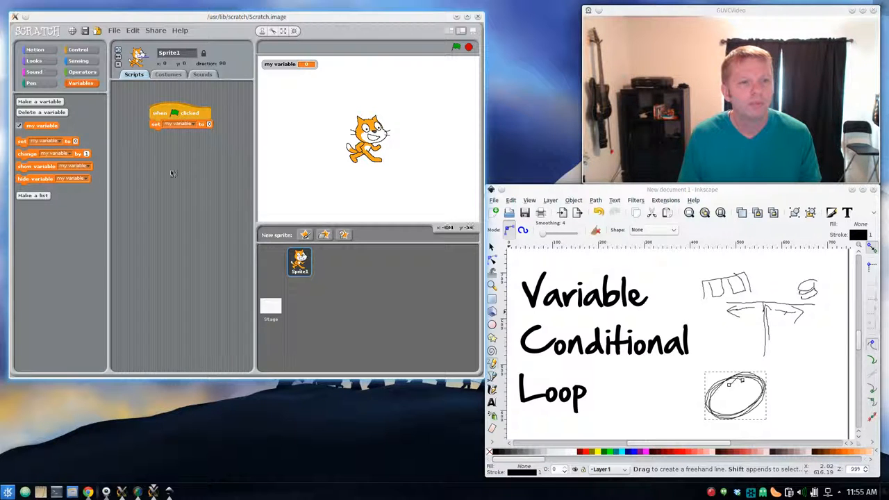
mouse_move(190, 222)
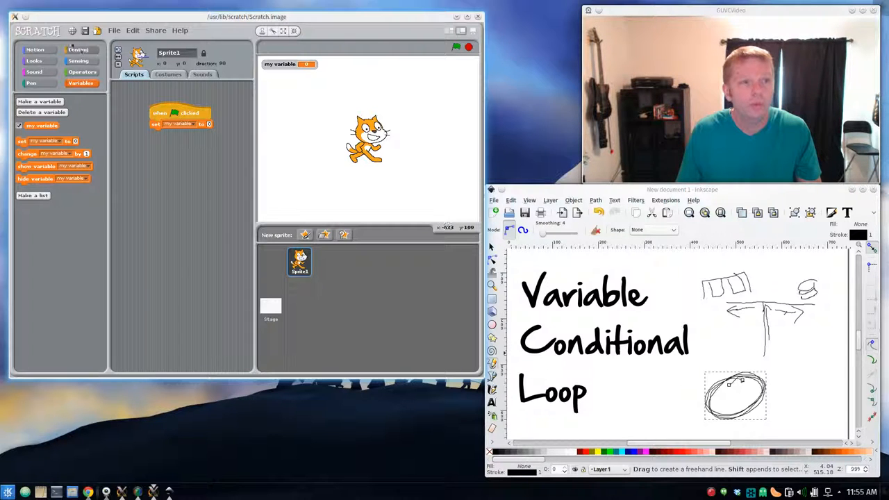
Step: Add a forever loop holding 'move 5 steps' and 'if on edge, bounce' under the set block
click(78, 50)
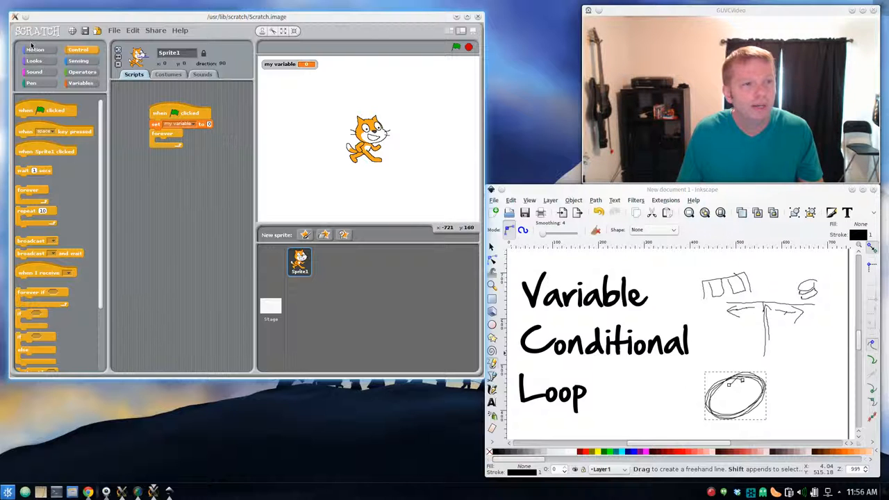
click(34, 49)
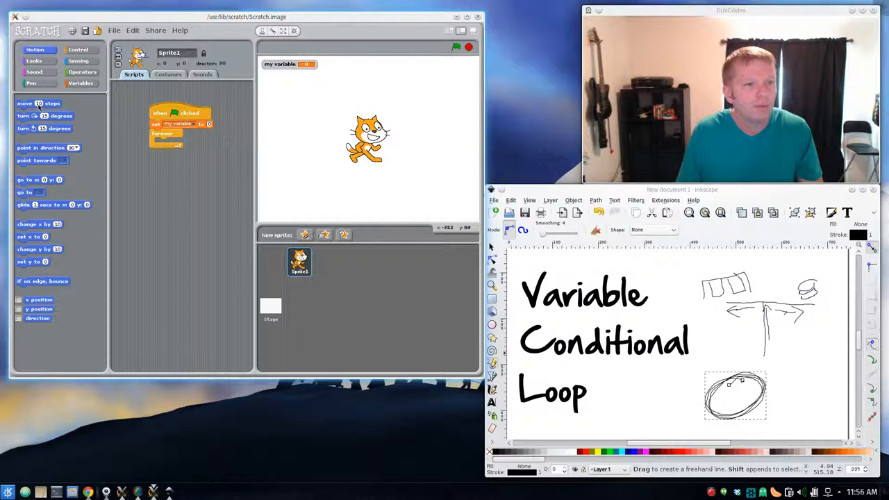
drag(38, 102, 174, 143)
text(5)
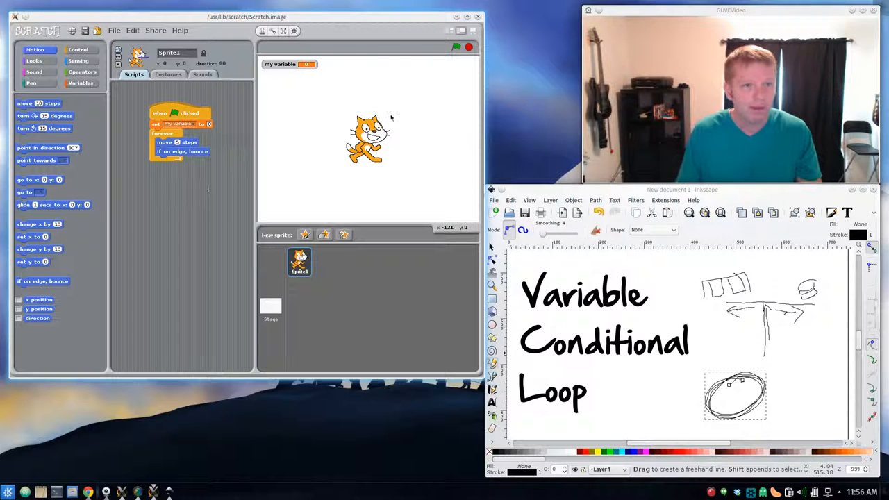
Step: Run the script with the green flag and watch the cat bounce, ending upside down
click(457, 47)
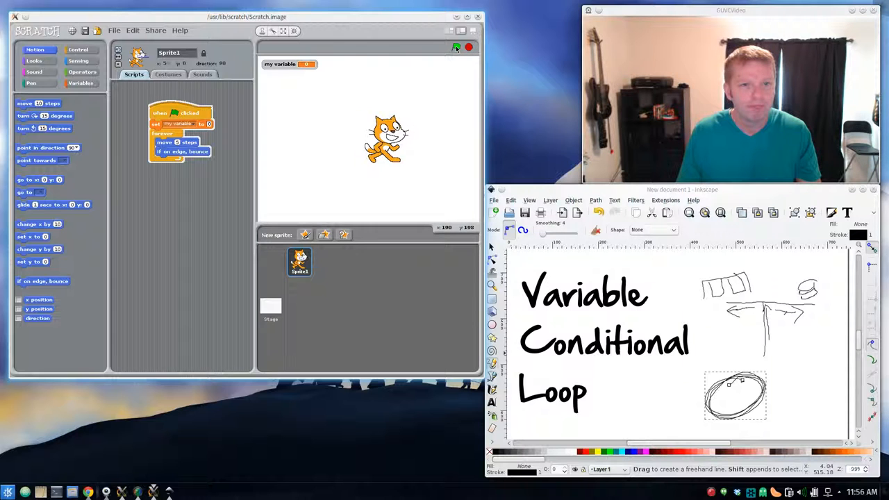
click(457, 46)
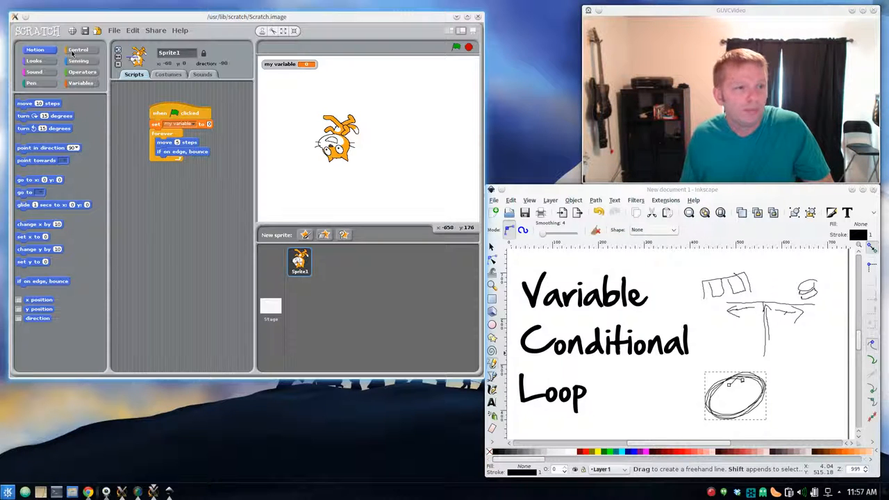
Step: Add 'change my variable by 1' inside the forever loop, then run and stop the script
click(78, 50)
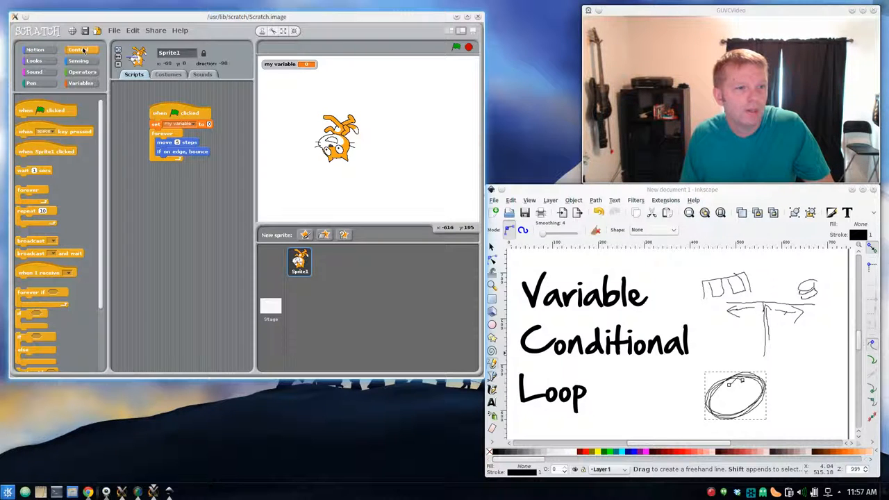
click(82, 71)
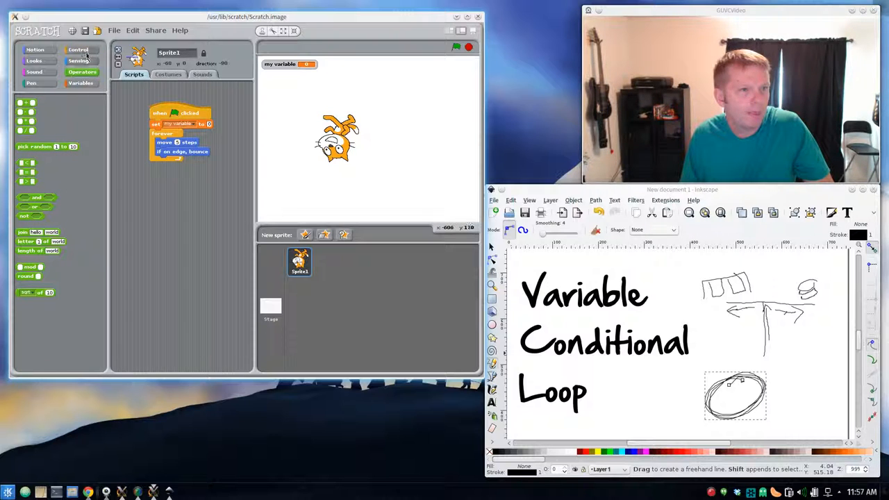
click(78, 49)
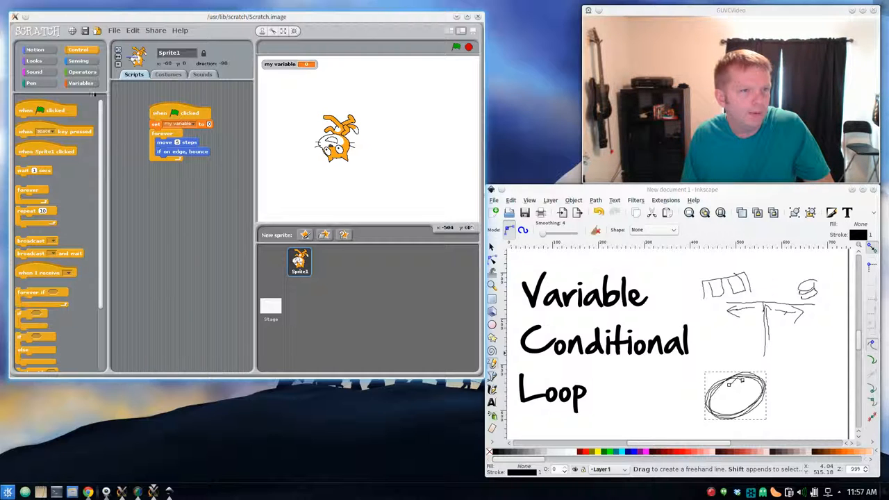
click(82, 72)
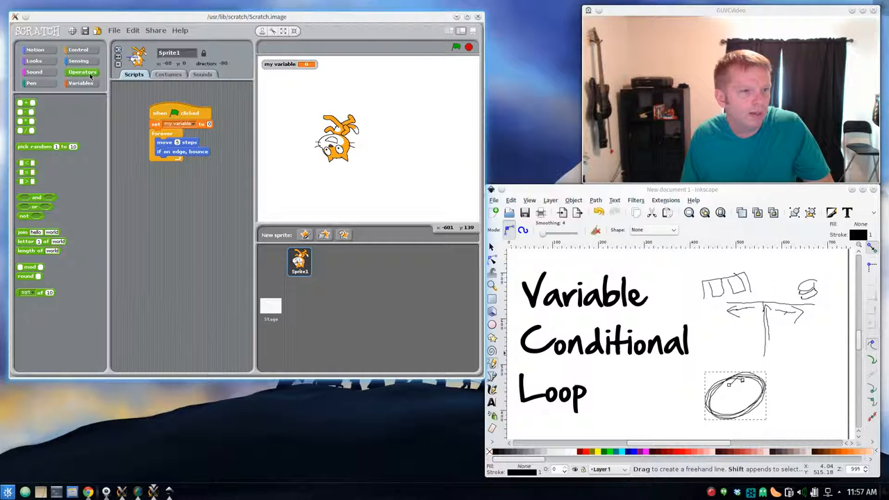
click(81, 83)
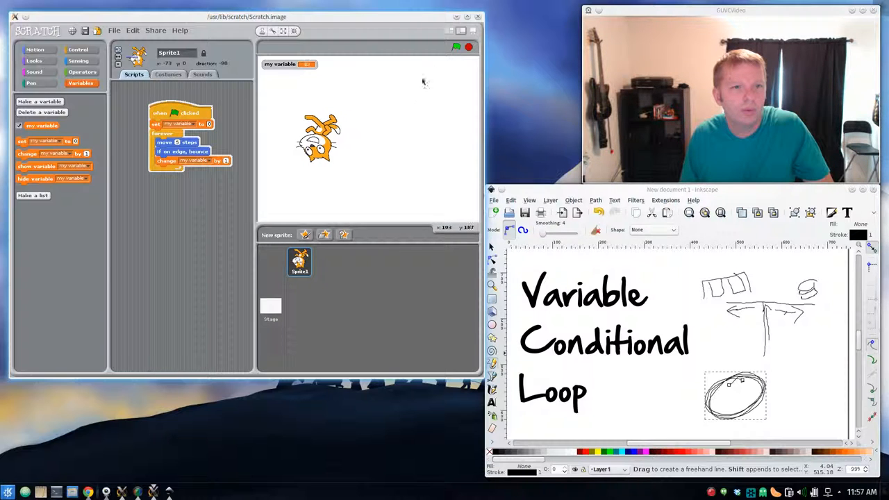
click(457, 47)
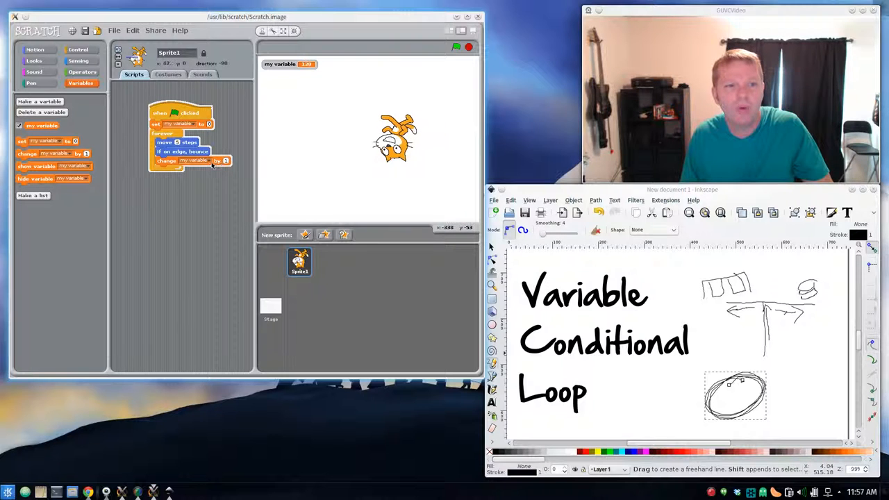
click(457, 47)
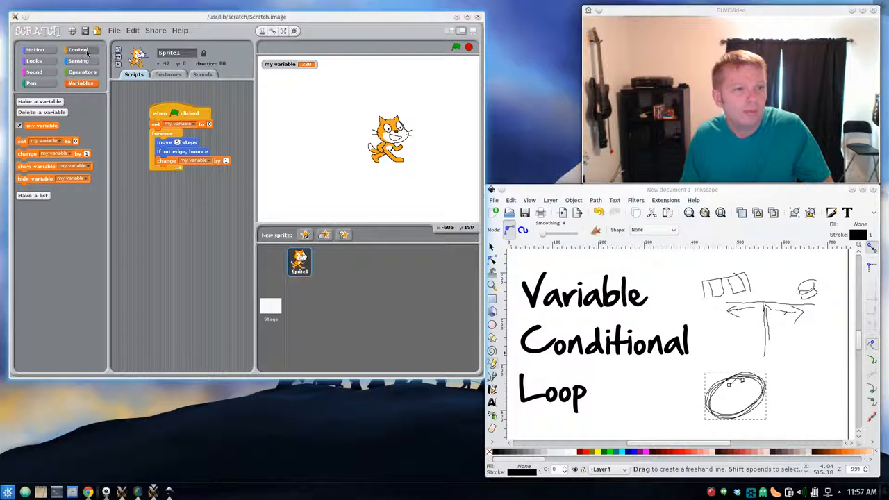
Step: Add an 'if my variable = 50' block to the loop that sets my variable to 0
click(79, 50)
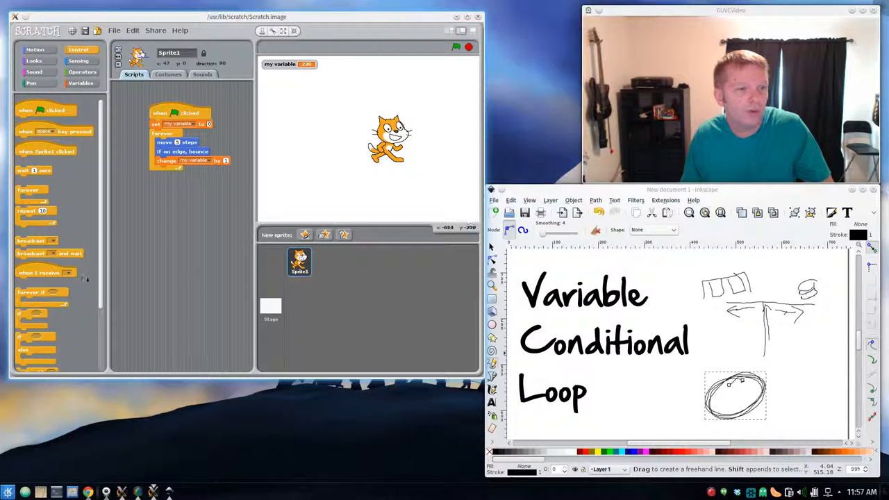
scroll(down, 3)
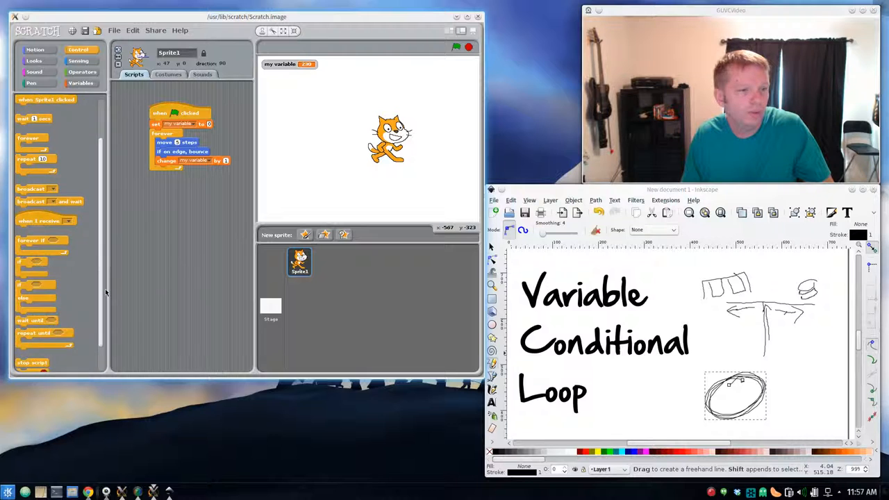
scroll(down, 3)
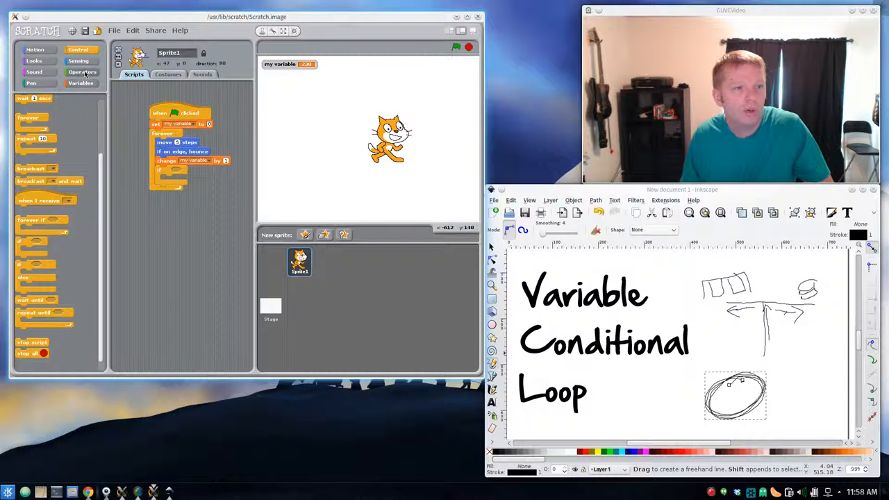
click(82, 71)
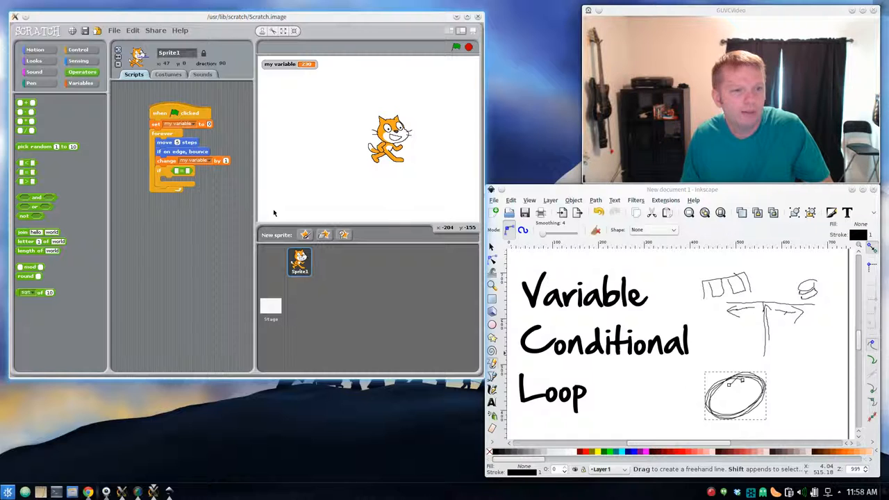
mouse_move(57, 174)
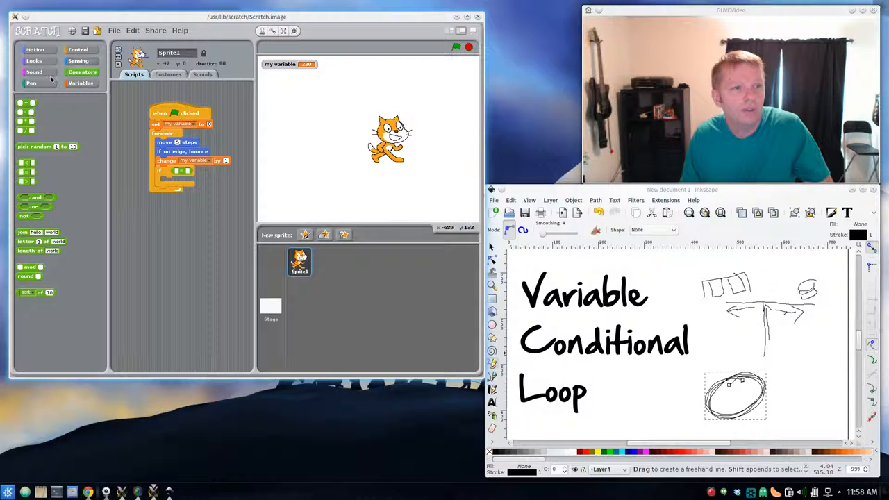
click(80, 82)
text(50)
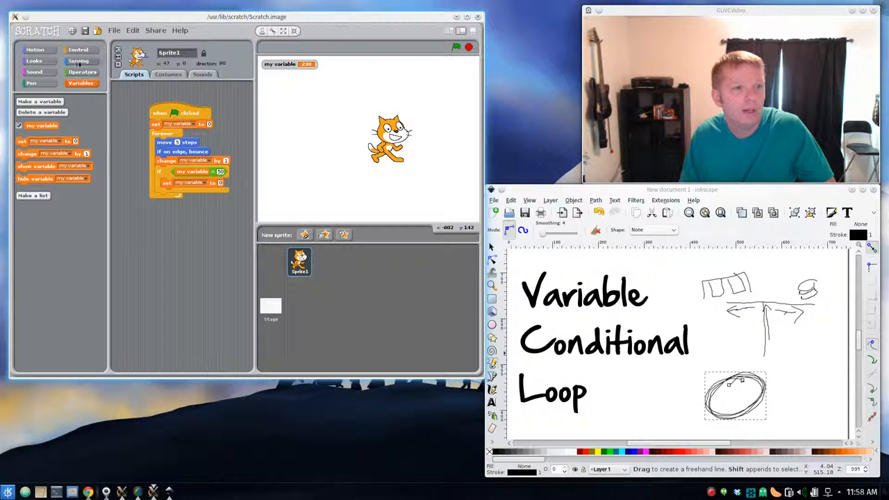
Step: Put 'turn 15 degrees' and 'play sound meow' inside the if block after the reset
click(34, 49)
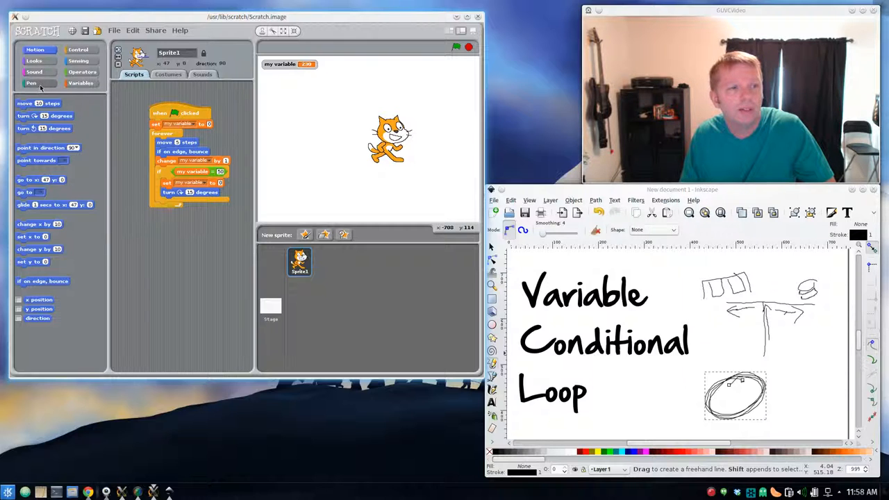
click(33, 60)
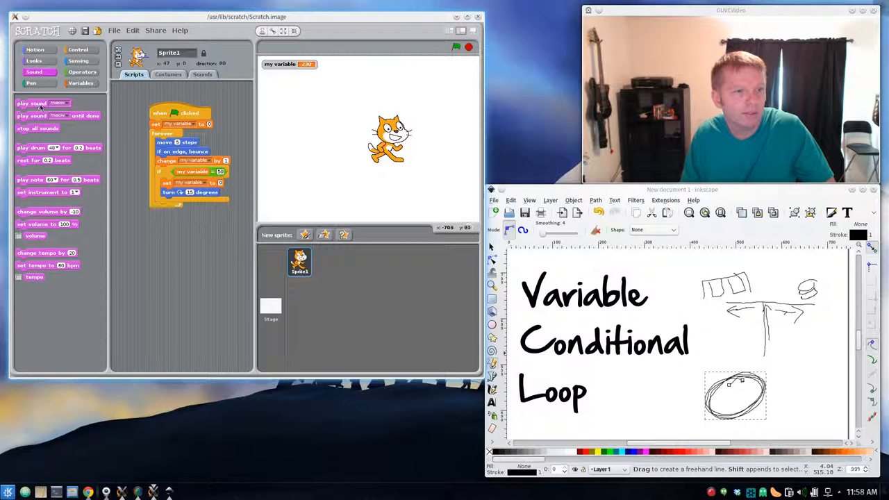
drag(31, 103, 179, 201)
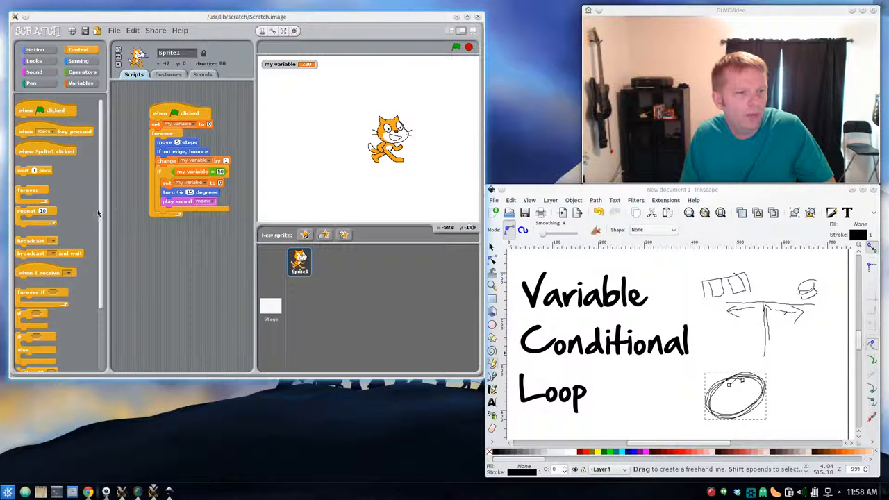
scroll(down, 3)
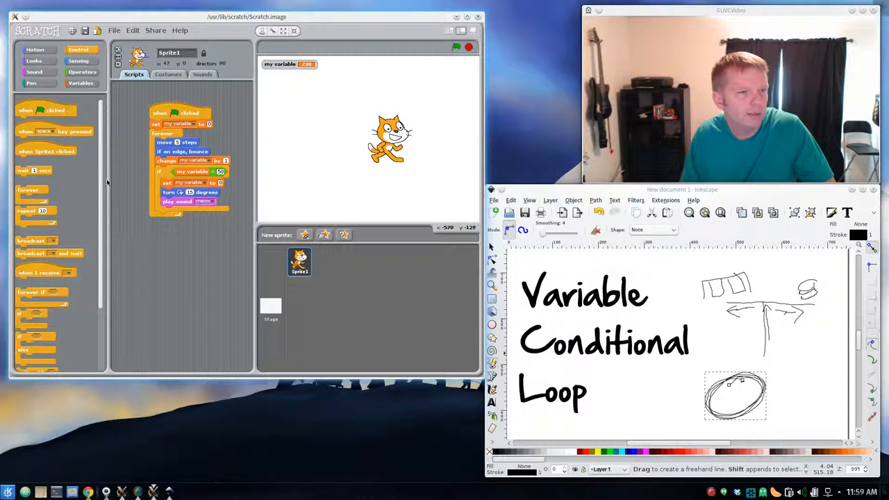
Step: Insert 'wait 1 secs' before the meow, then run the script and stop it
click(82, 71)
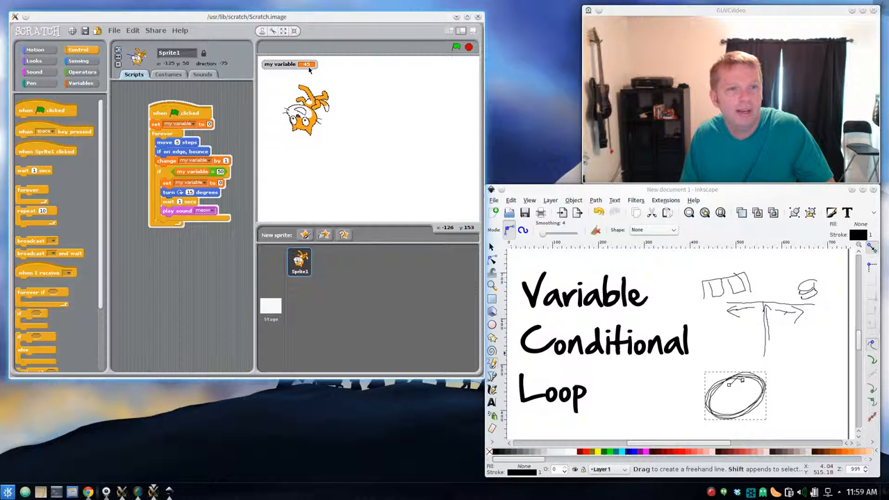
click(456, 46)
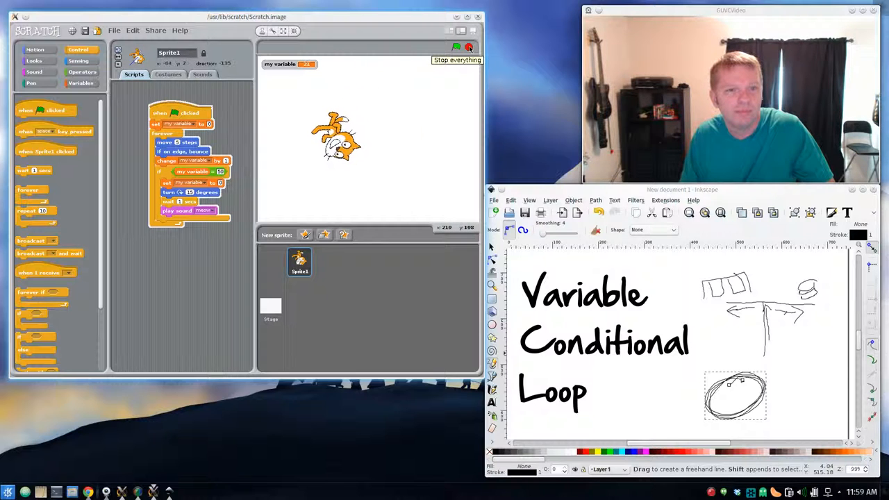
click(456, 47)
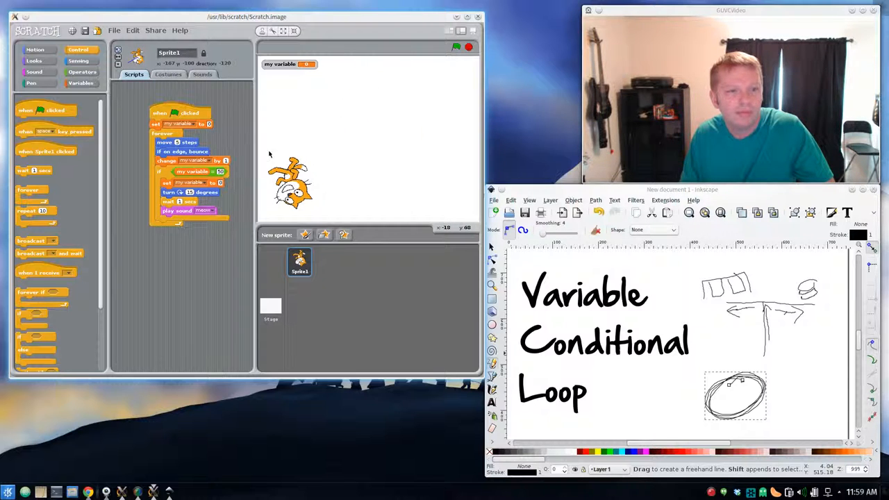